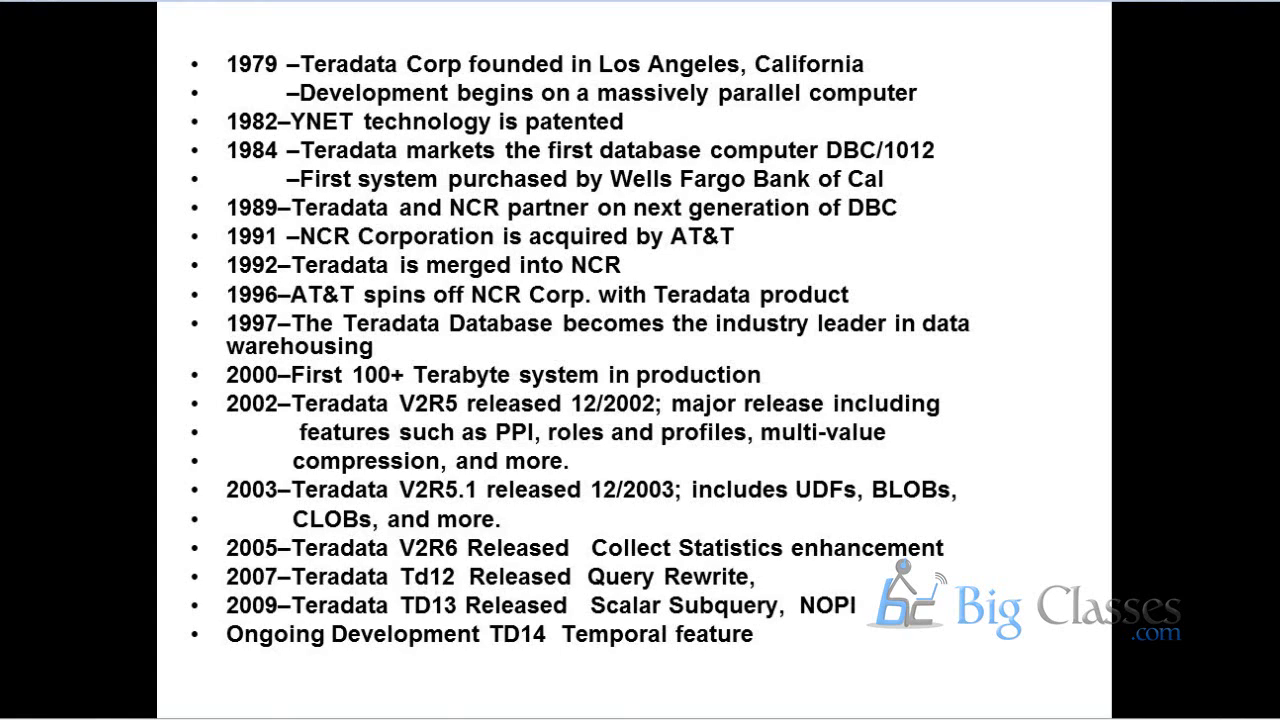
mouse_move(1208, 236)
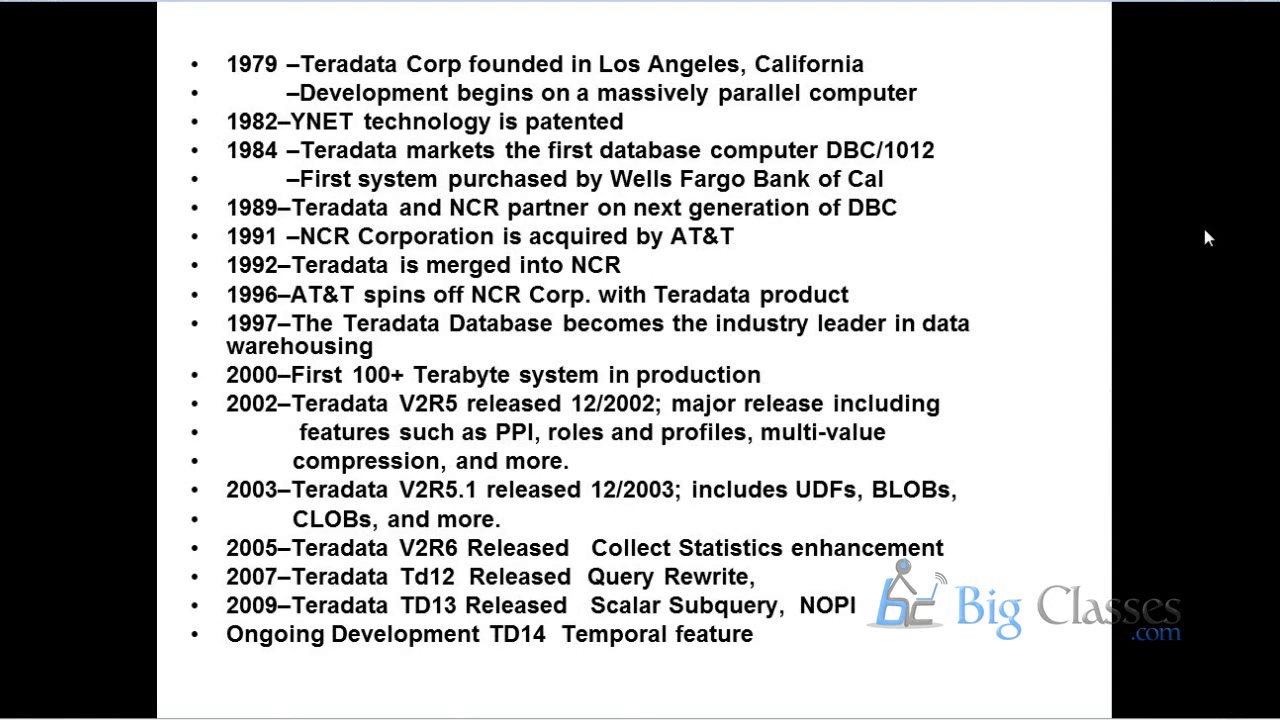
mouse_move(920, 190)
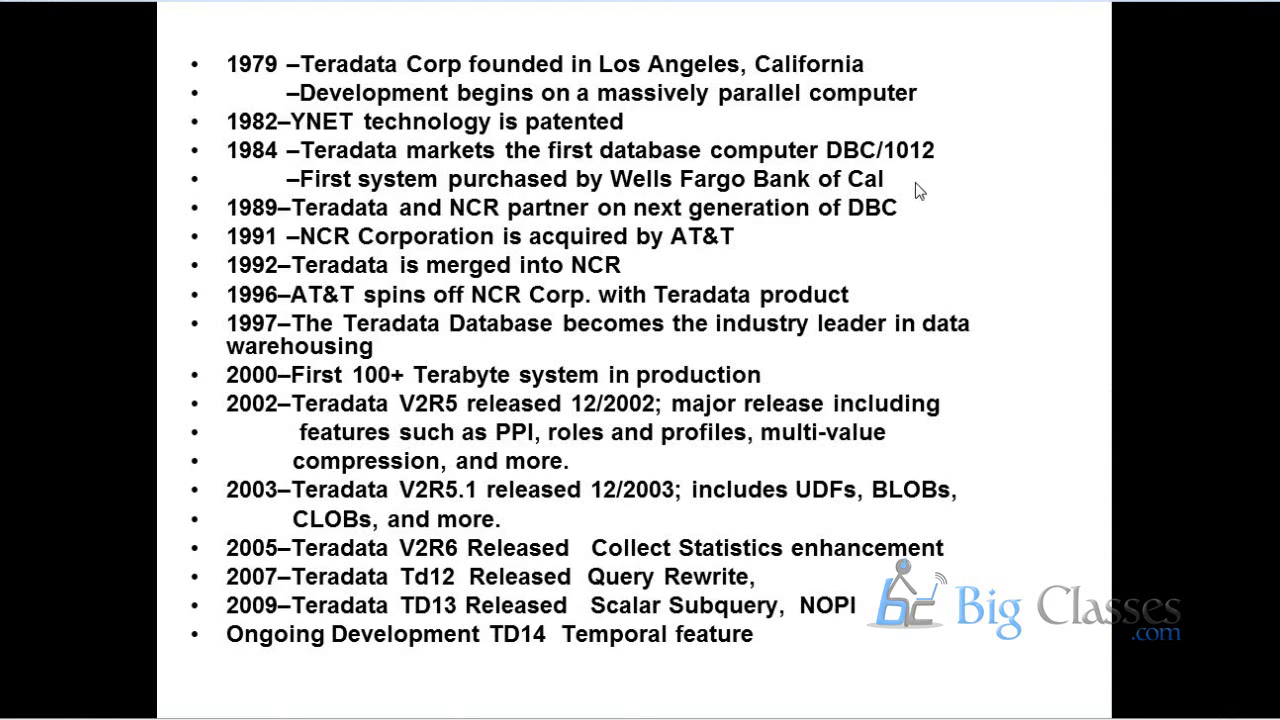